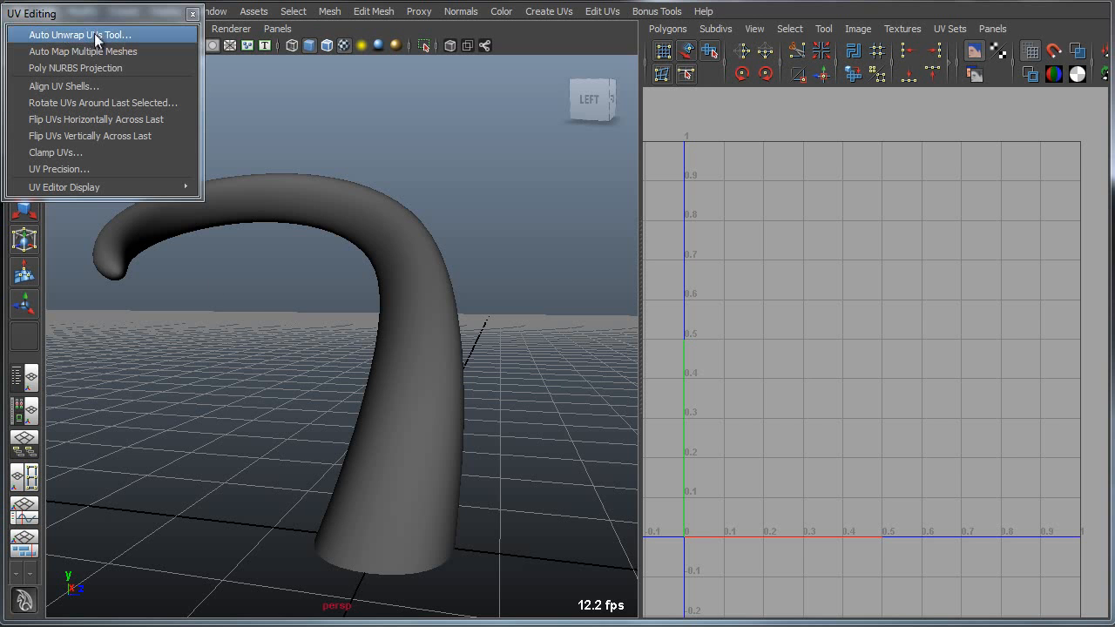
Bring up the Auto Unwrap UVs tool options for the horn mesh.
left_click(87, 35)
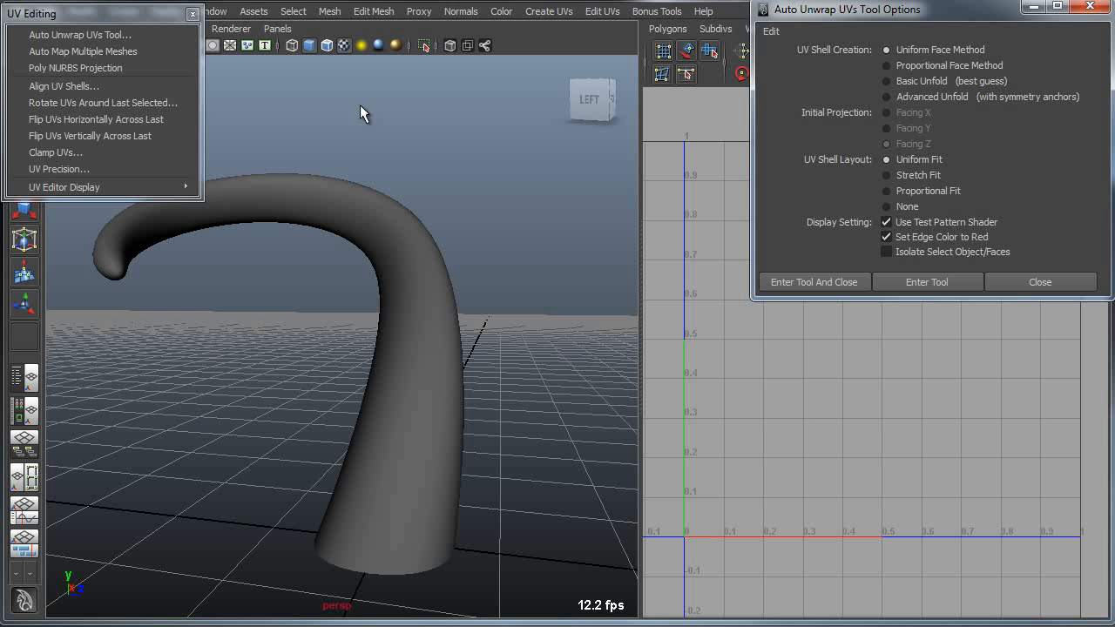
mouse_move(324, 164)
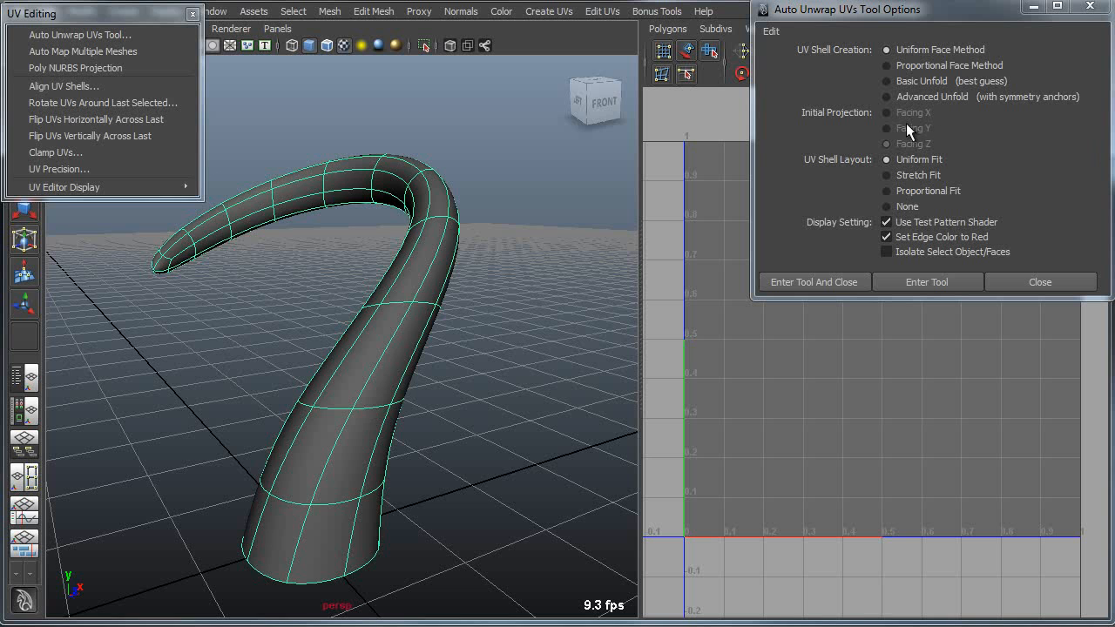
Unwrap the horn with Basic Unfold into a checkered UV shell.
left_click(885, 80)
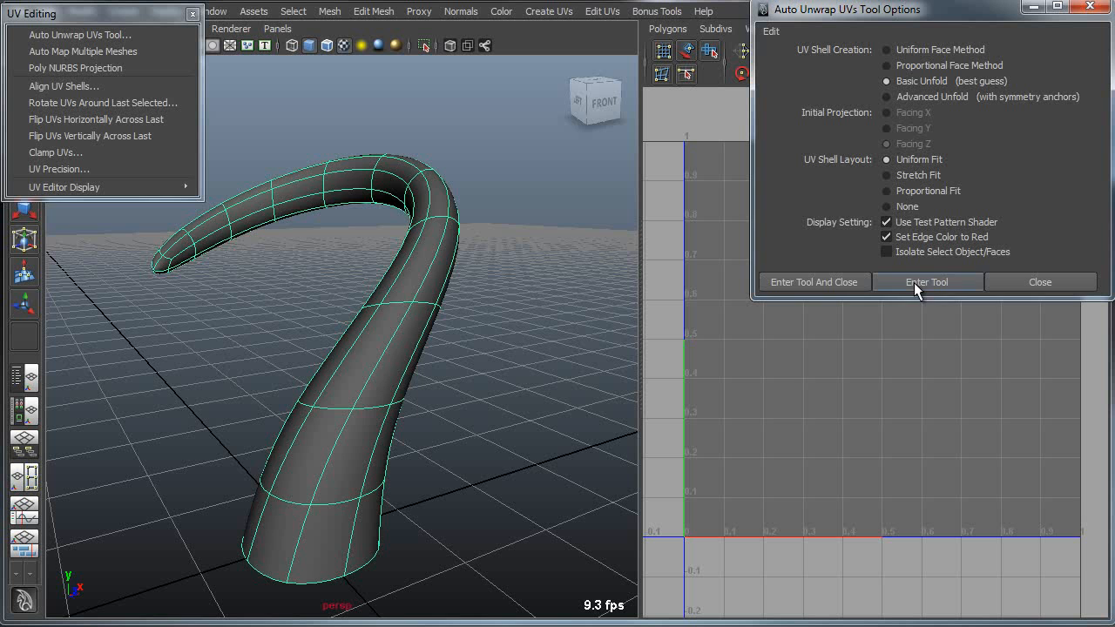
left_click(927, 282)
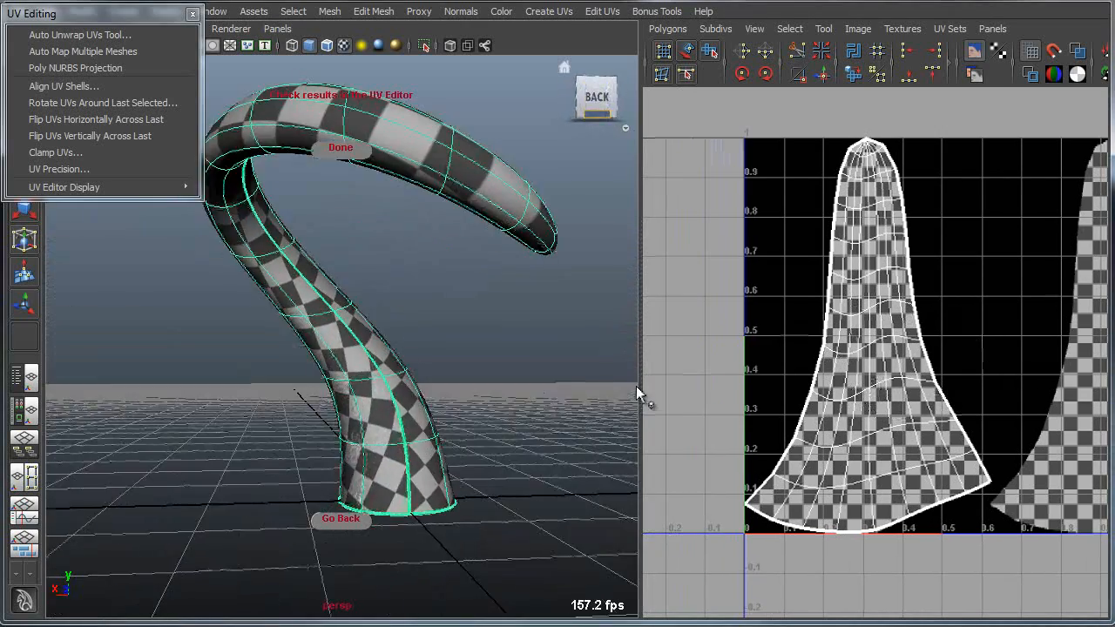
Commit the horn's UV unwrap with Done.
left_click(80, 31)
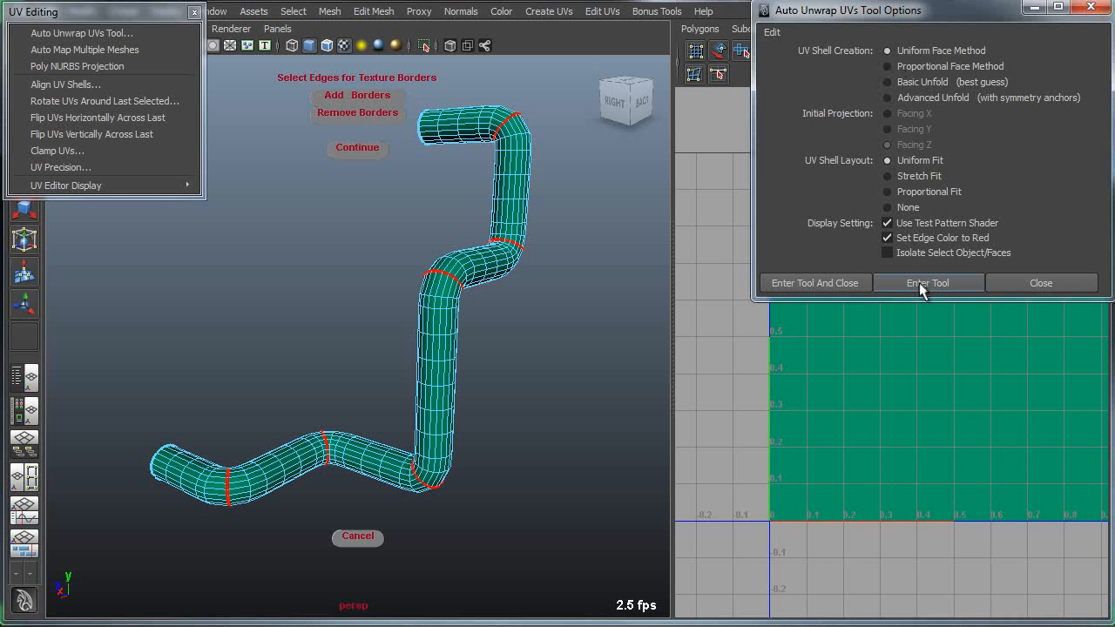
Proceed with unwrapping the pipe via Enter Tool.
left_click(927, 282)
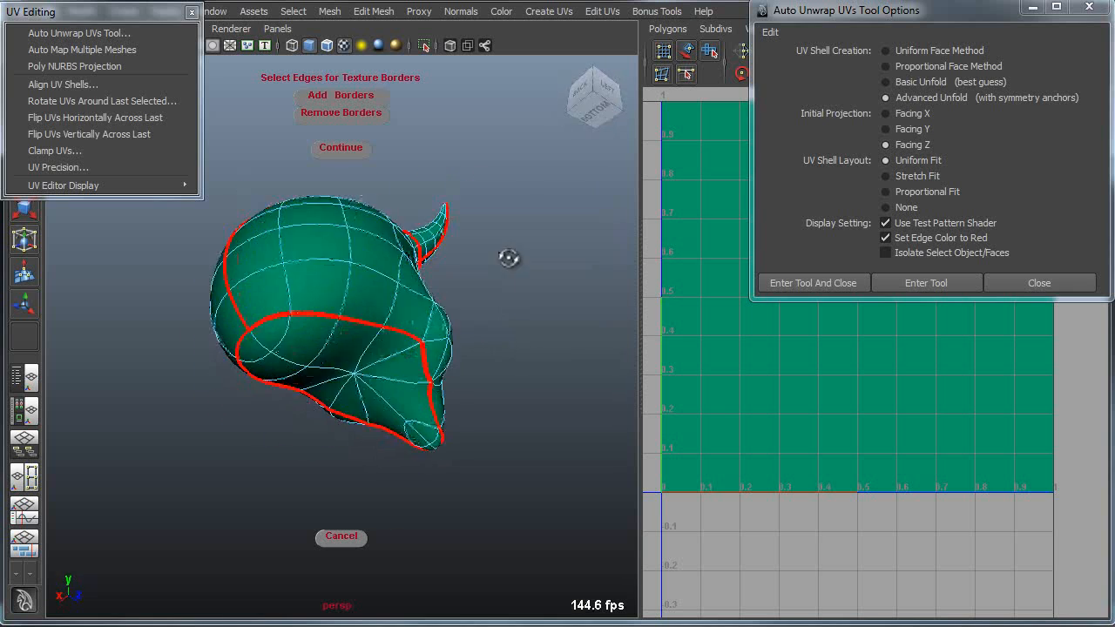
Accept the head's texture borders and symmetry anchors to unfold its face and horn shells.
left_click_drag(509, 258, 288, 345)
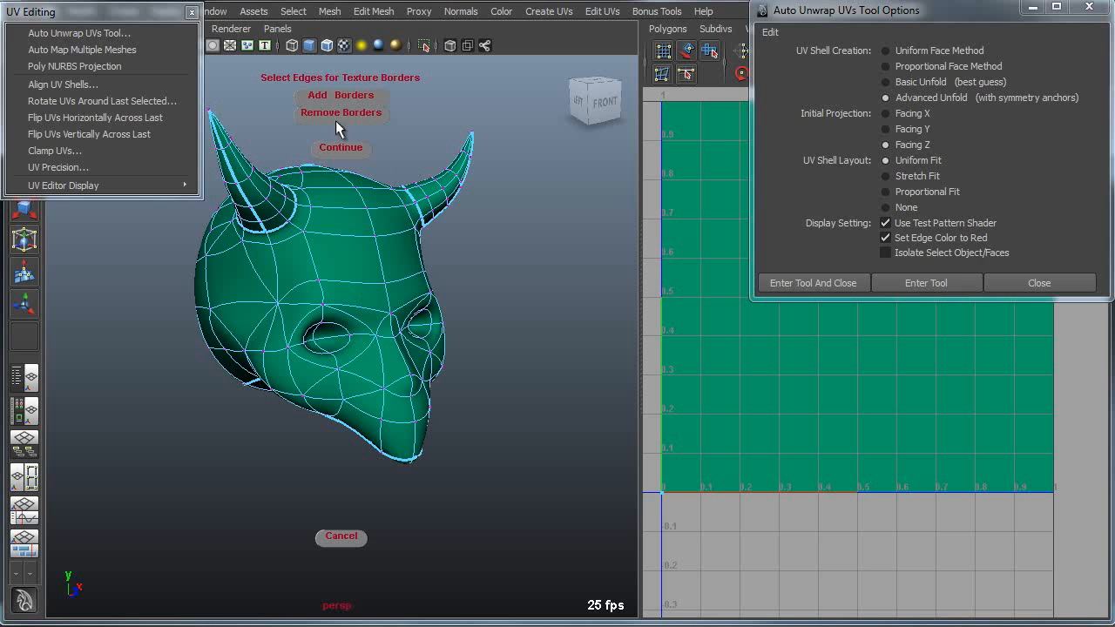
left_click(342, 146)
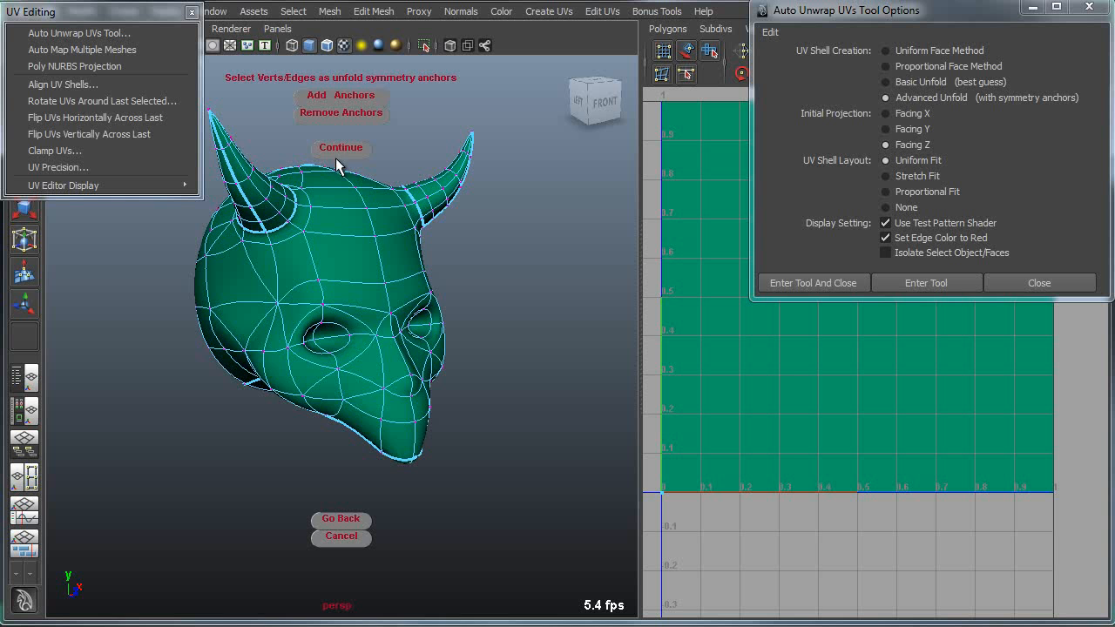
left_click(342, 146)
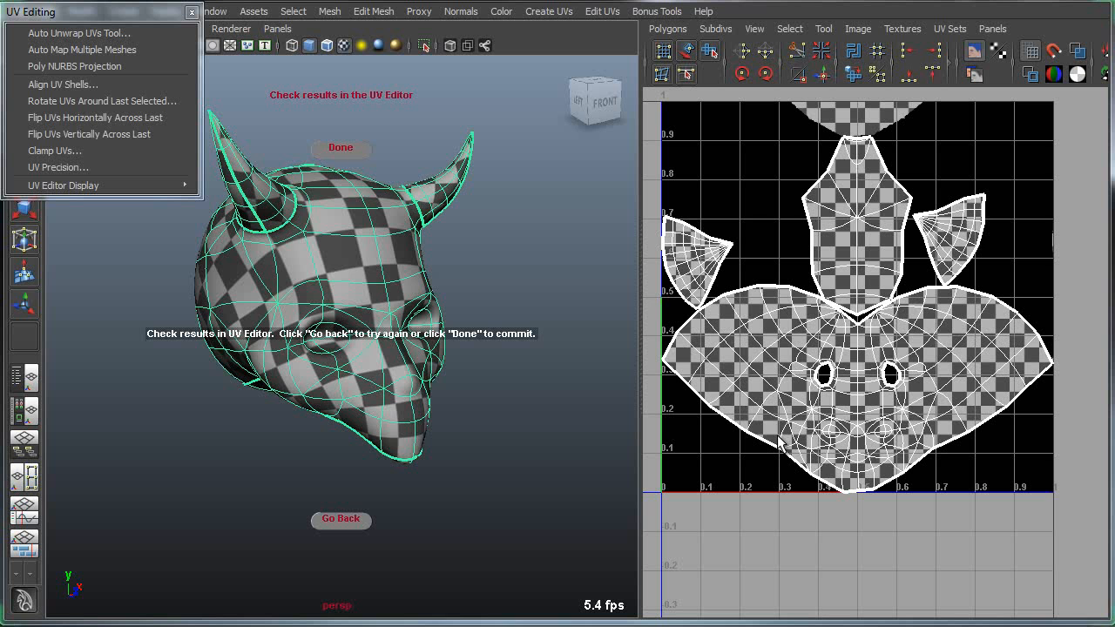
left_click(76, 32)
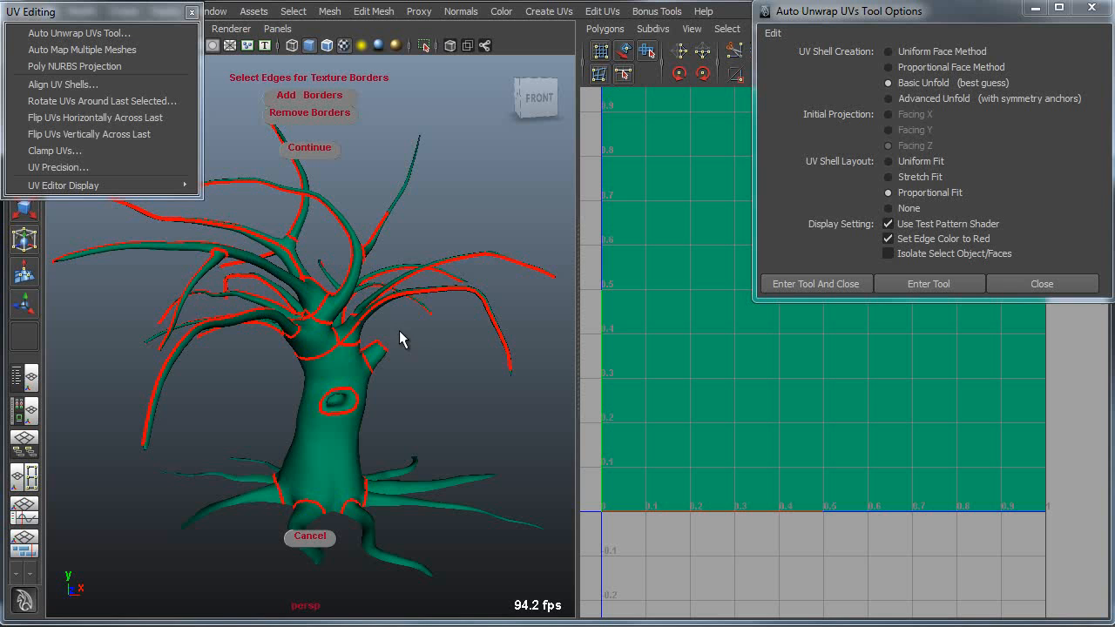
mouse_move(420, 333)
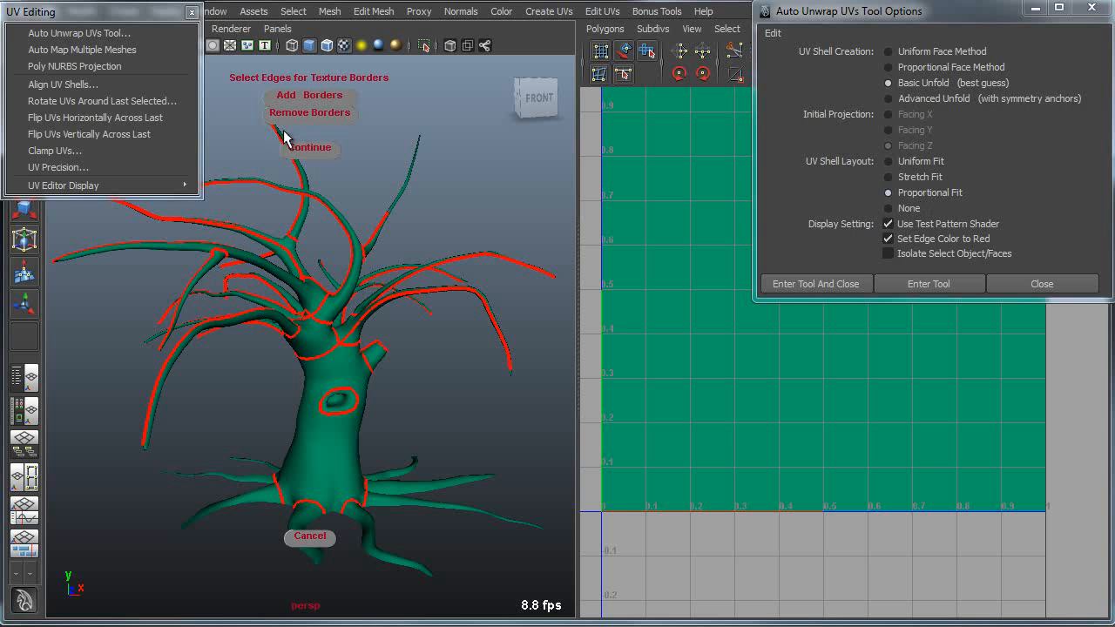
mouse_move(364, 306)
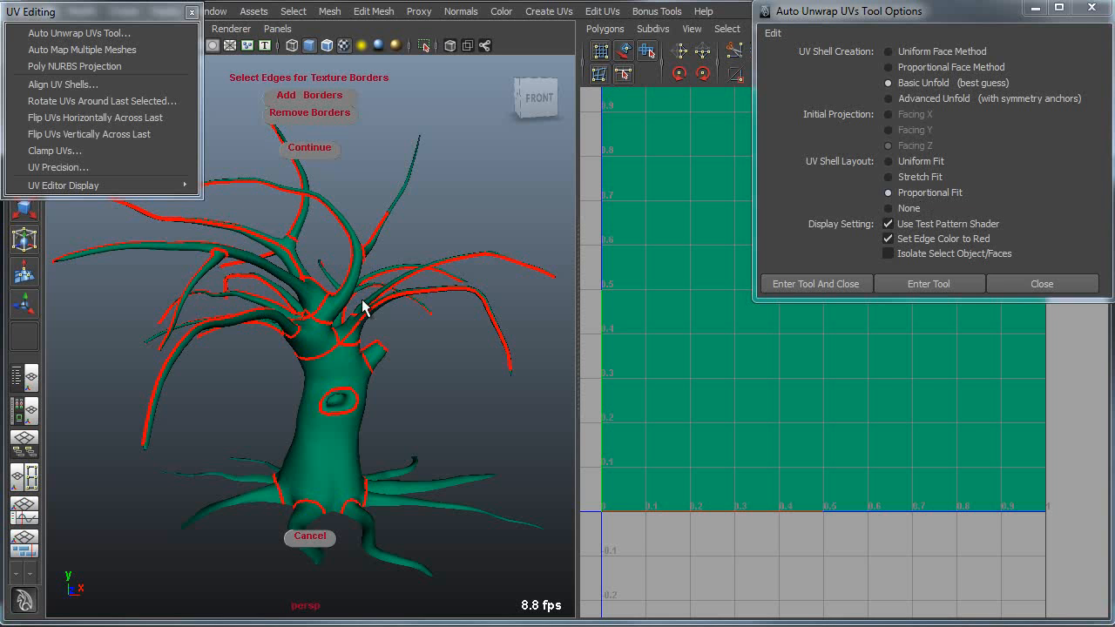
mouse_move(312, 154)
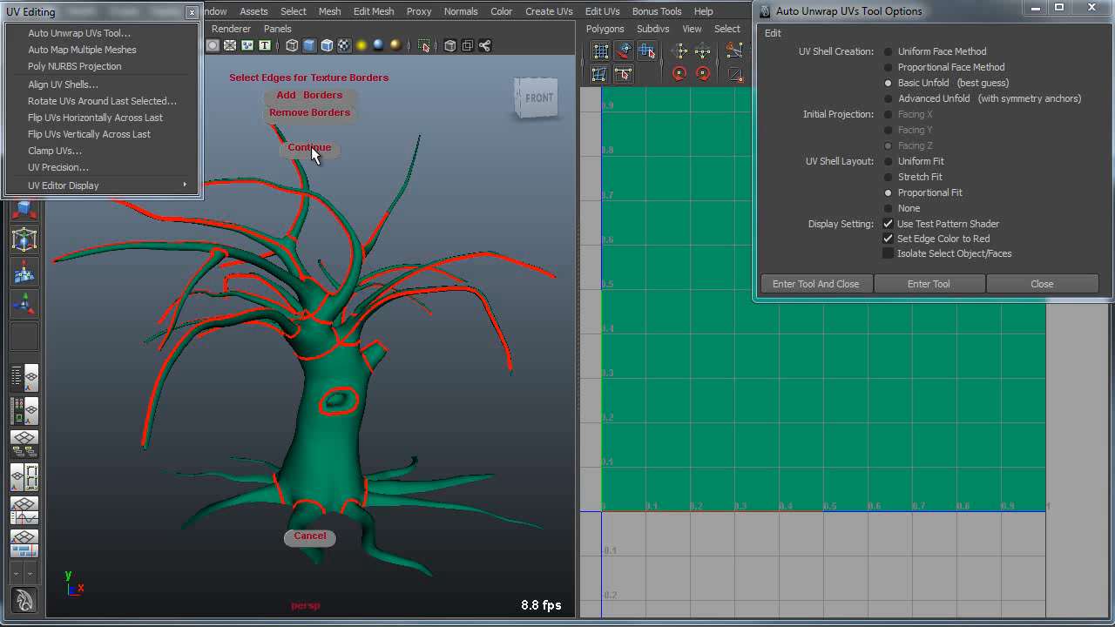
Accept the tree's texture borders and run the unfold.
left_click(310, 146)
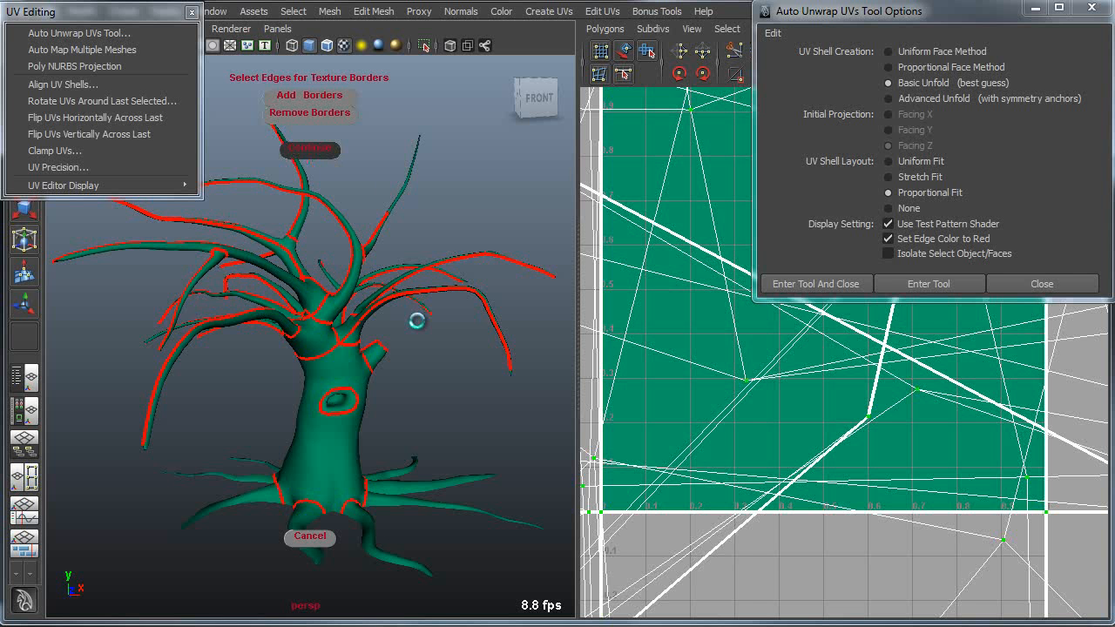